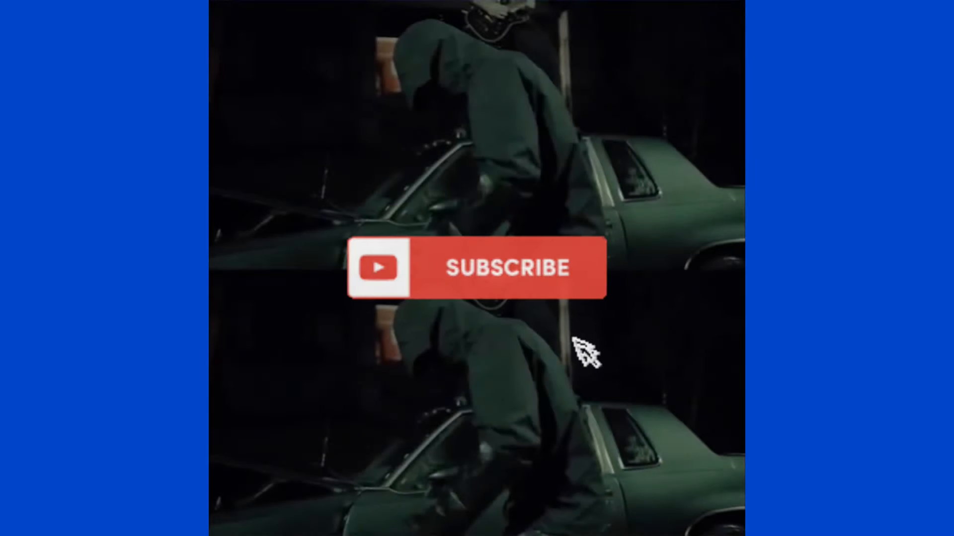
left_click(508, 267)
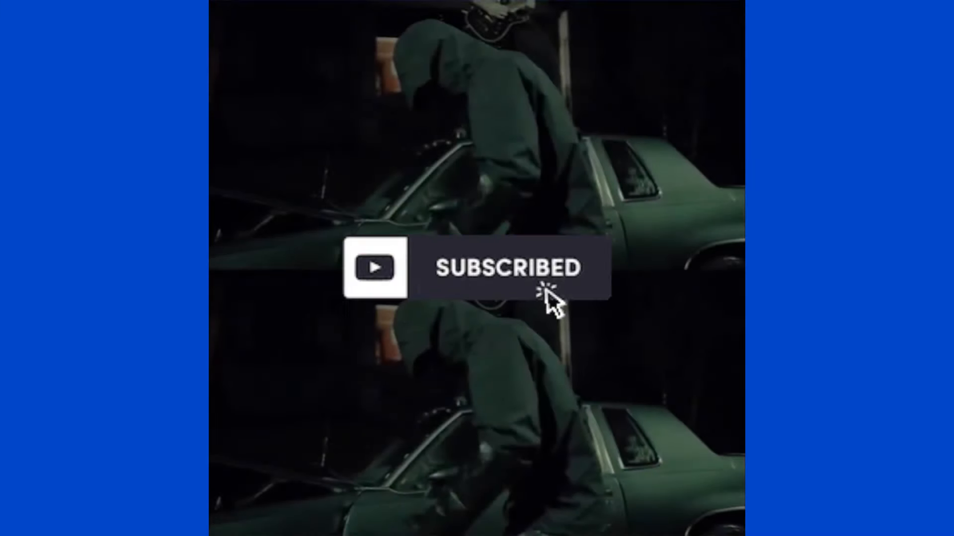